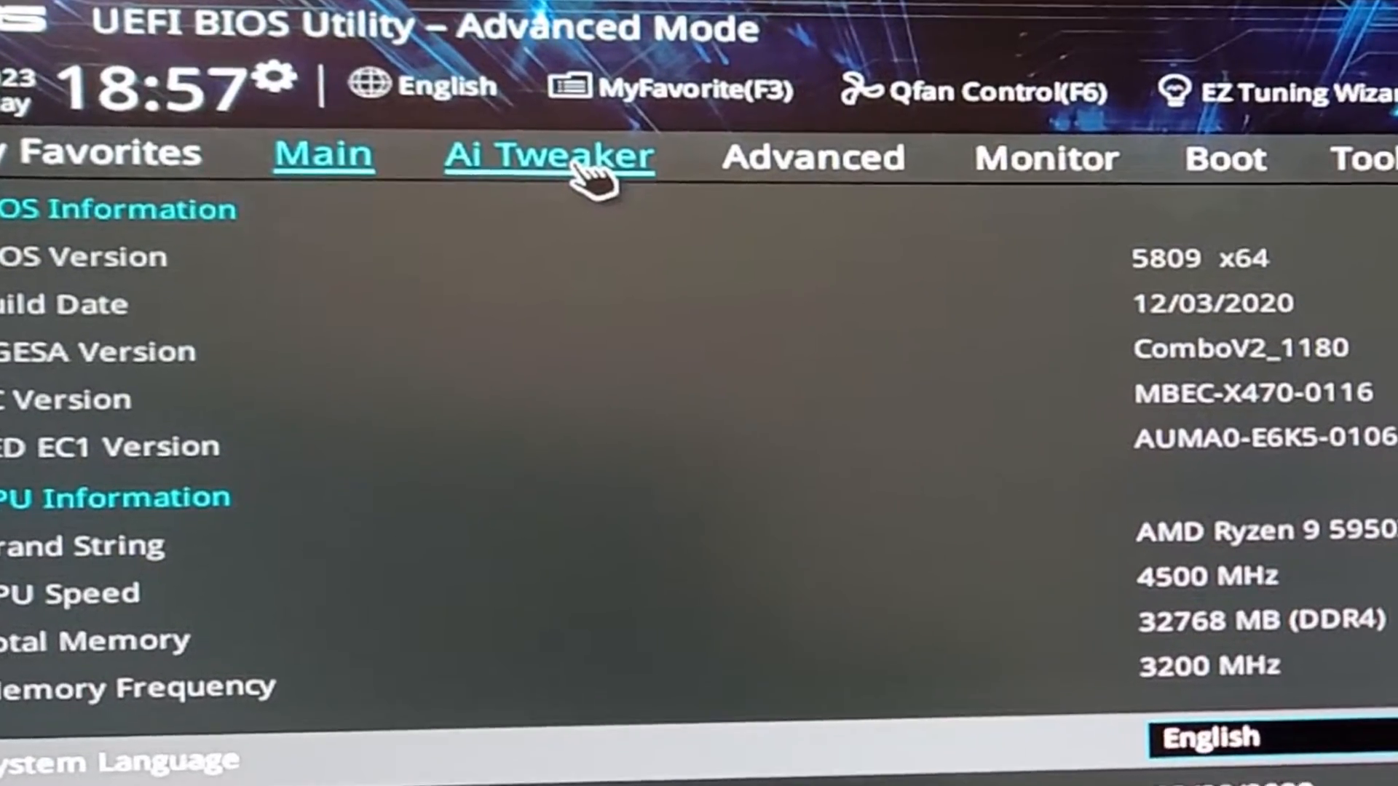
- Show the Ai Tweaker tab with the D.O.C.P. DDR4-3200 profile at 3200 MHz
left_click(552, 155)
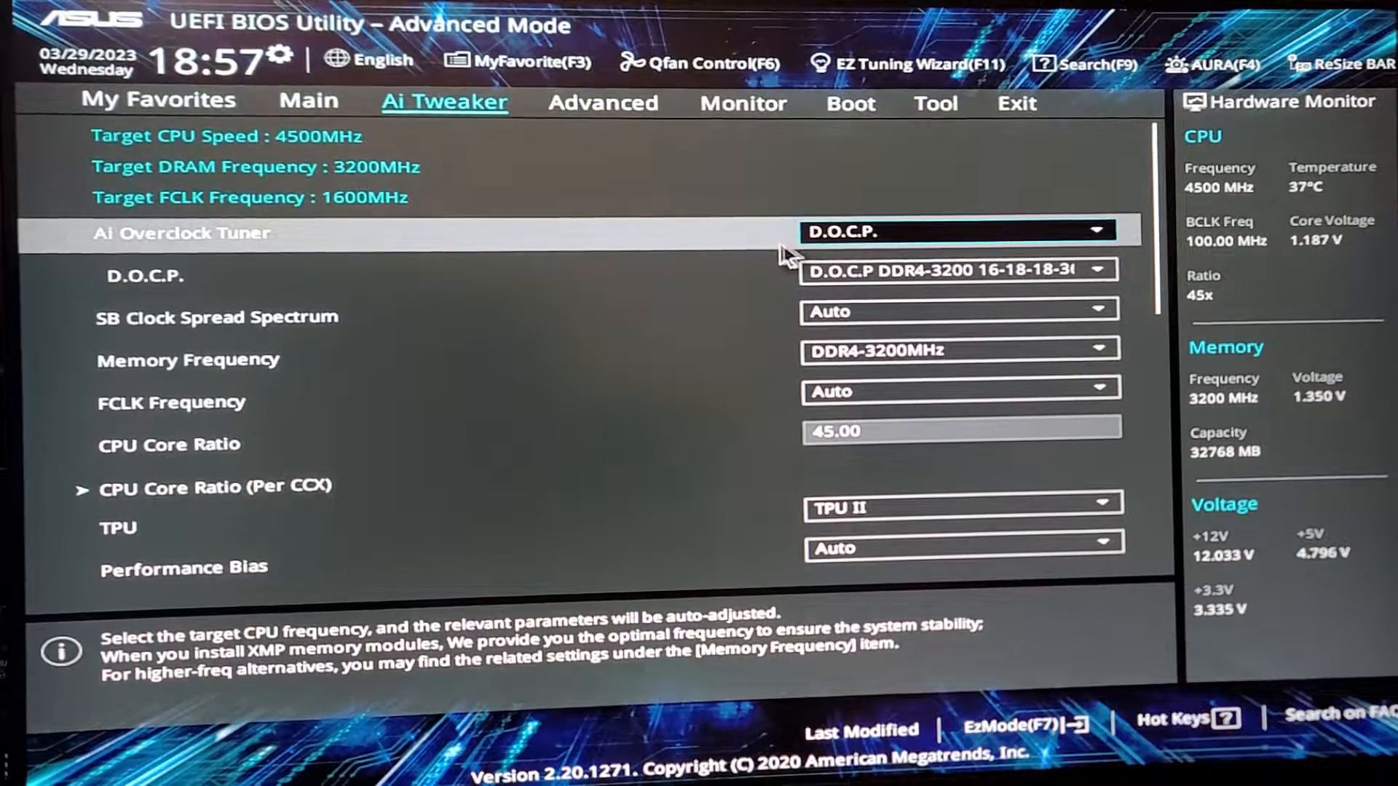